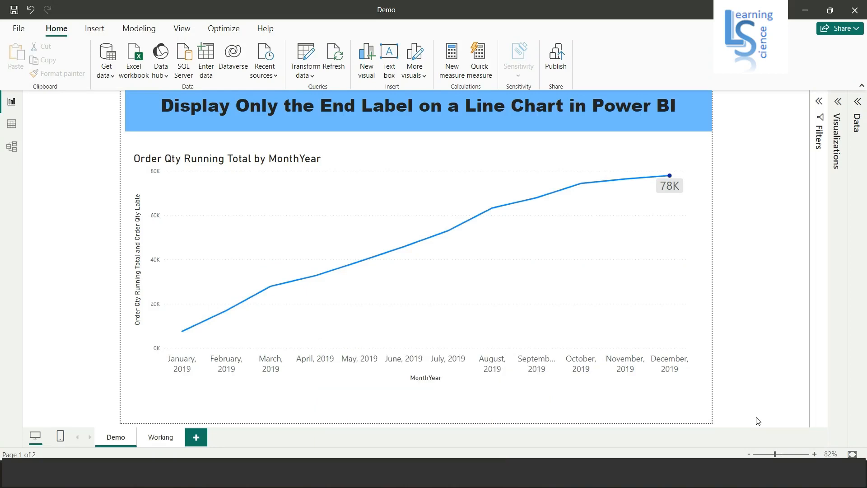
mouse_move(6, 169)
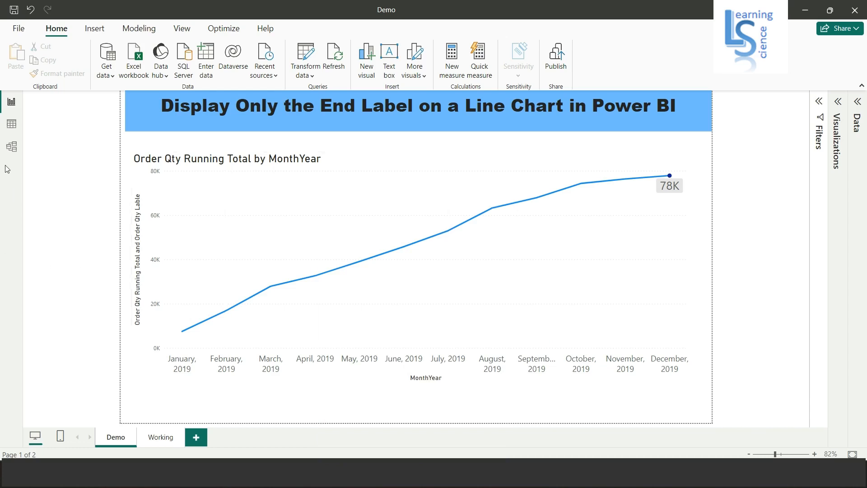
- Switch to Model view to see DateDim related one-to-many to Sales Data
left_click(11, 146)
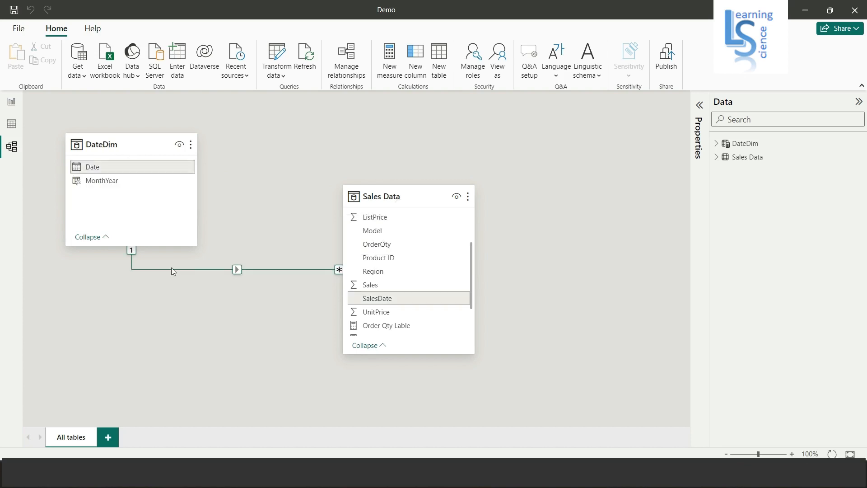
mouse_move(13, 103)
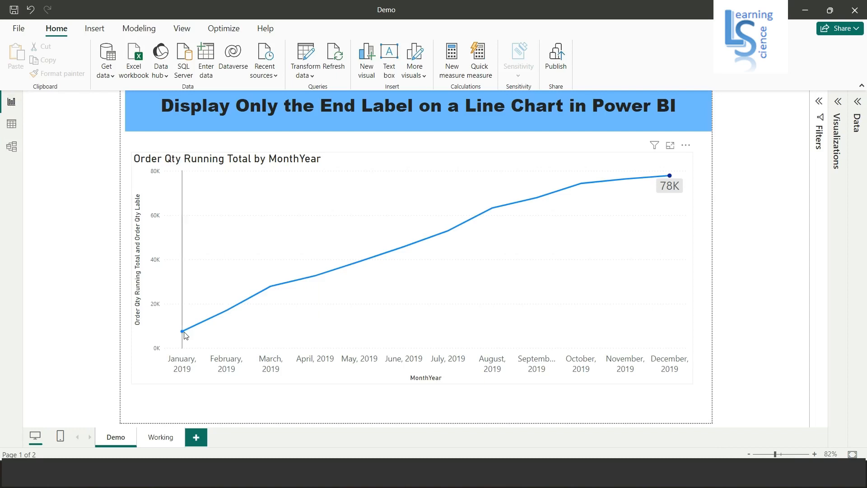
mouse_move(258, 299)
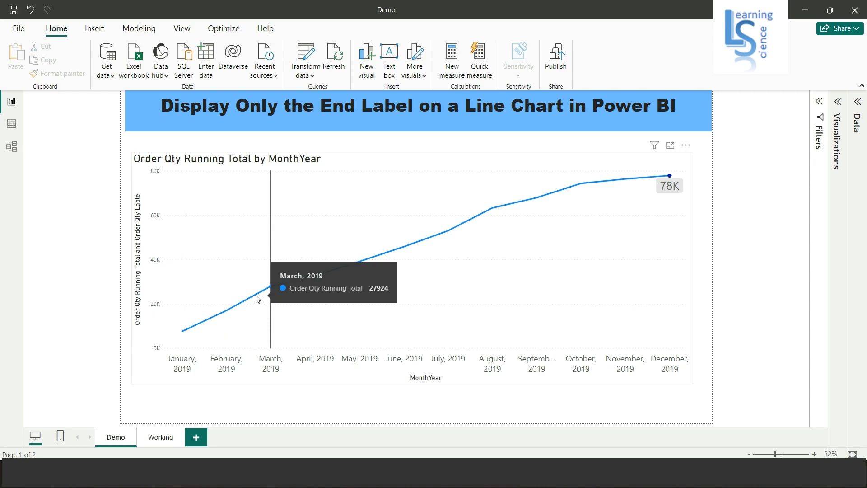
mouse_move(276, 293)
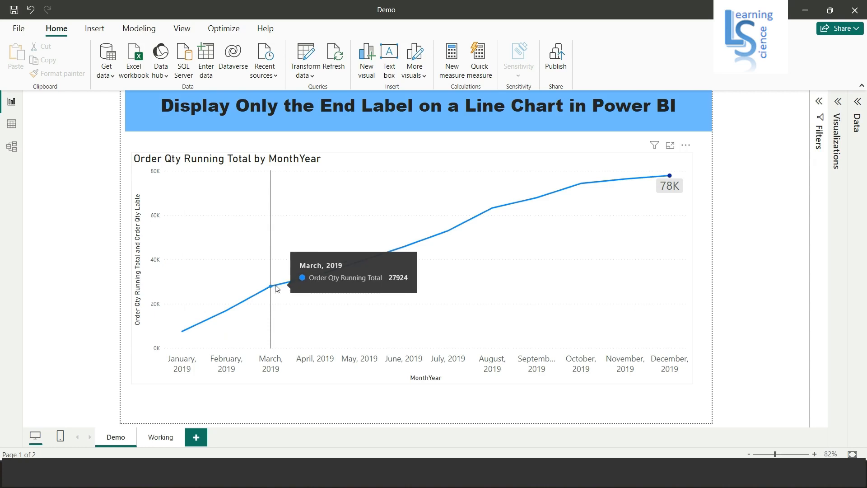
mouse_move(337, 274)
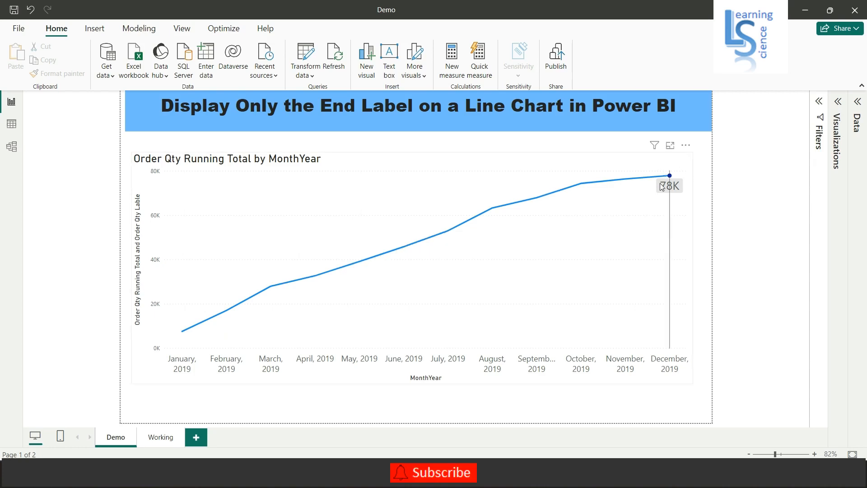
mouse_move(668, 185)
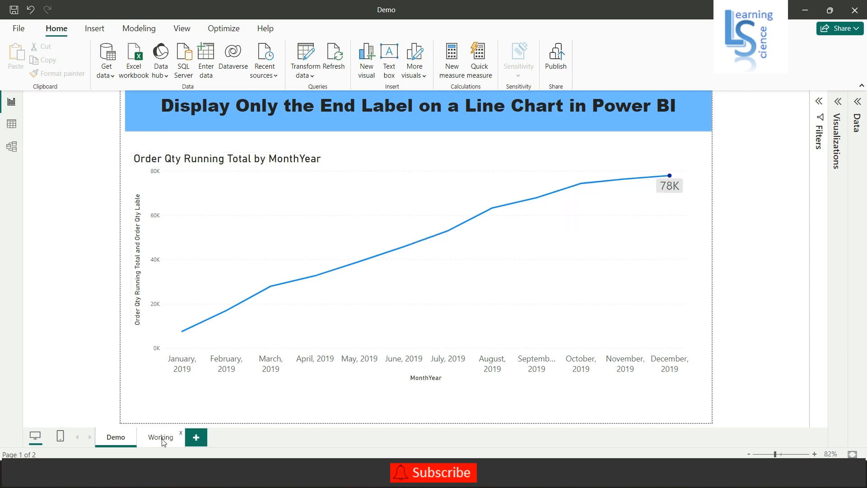
- On the Working page, insert a line chart with MonthYear on the X-axis
left_click(160, 437)
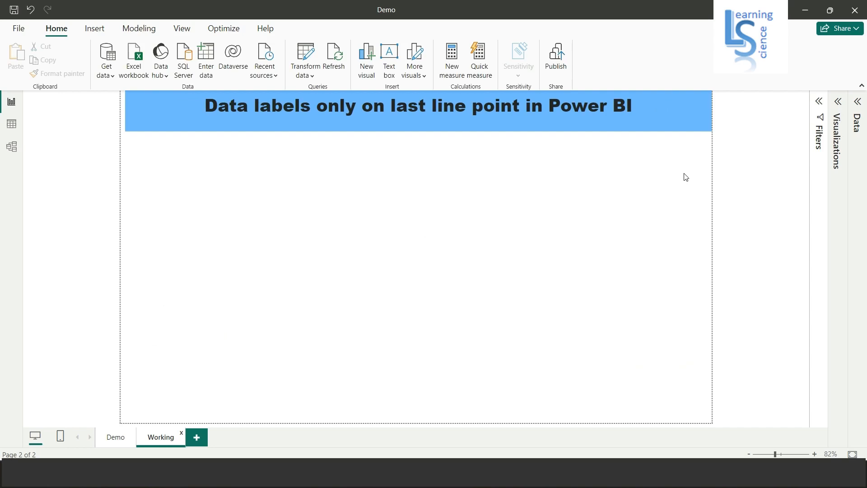
left_click(858, 107)
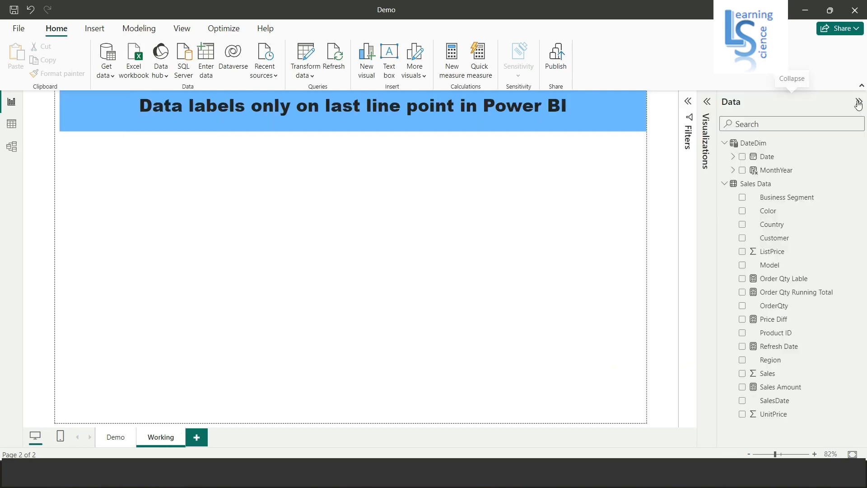
left_click(707, 101)
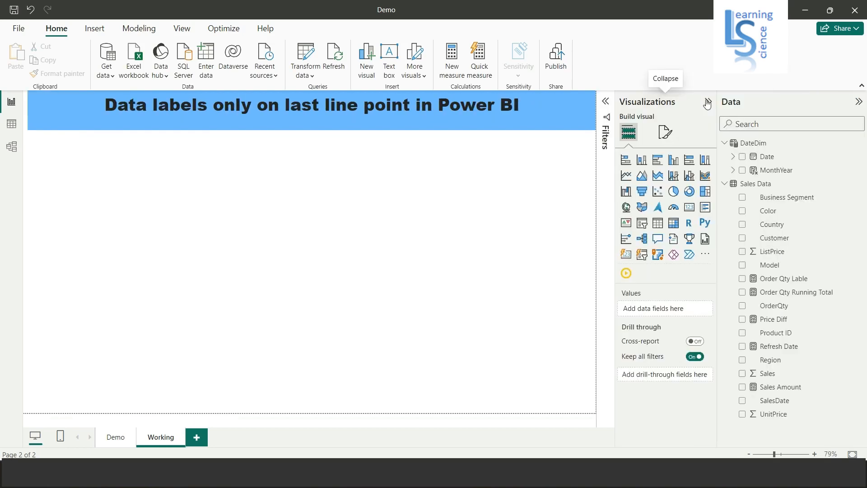
mouse_move(626, 175)
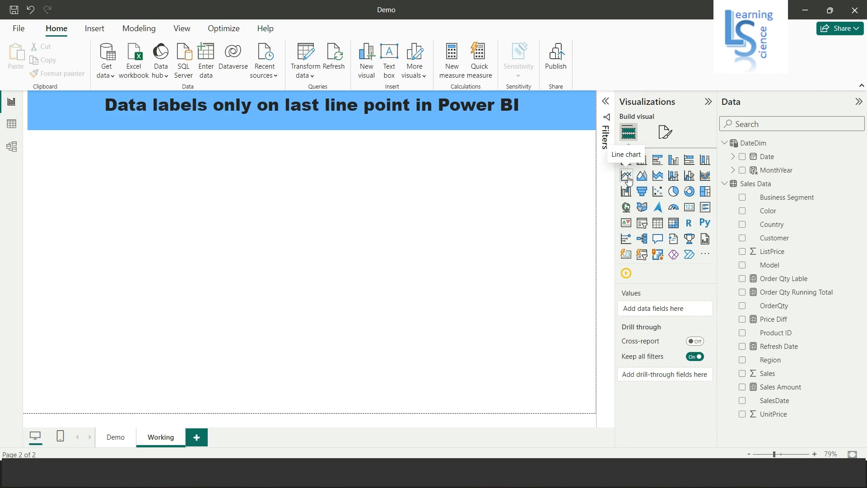
left_click(626, 175)
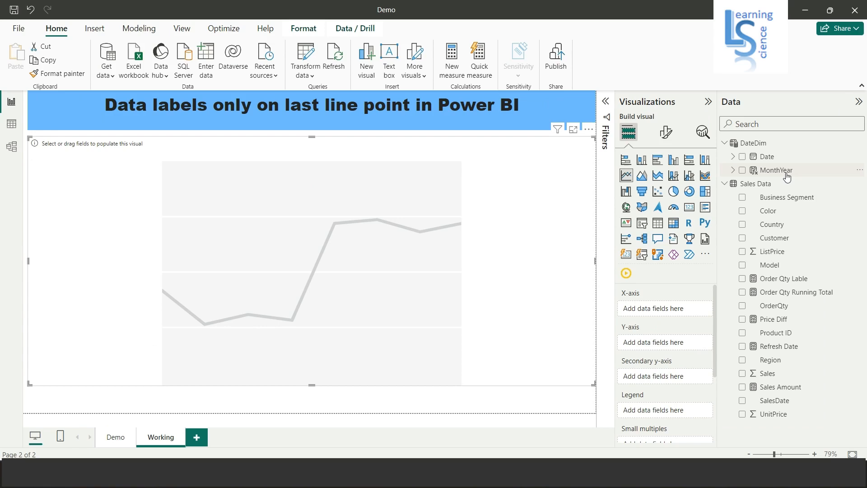
left_click(742, 170)
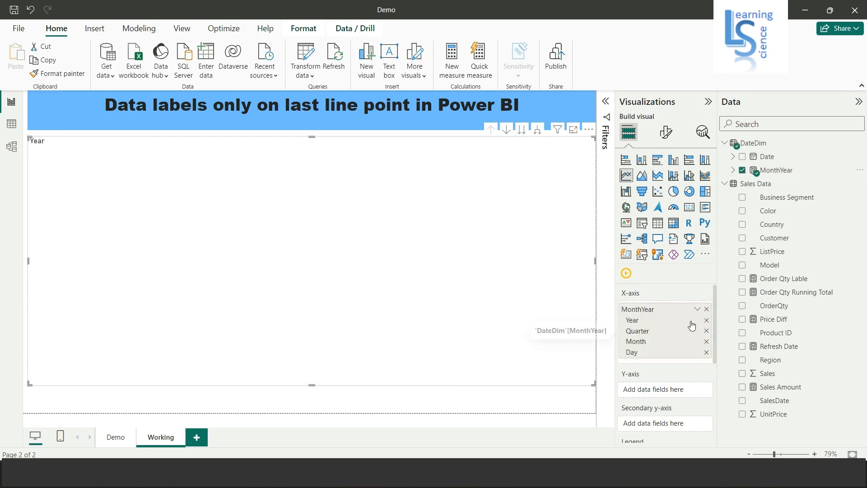
left_click(690, 309)
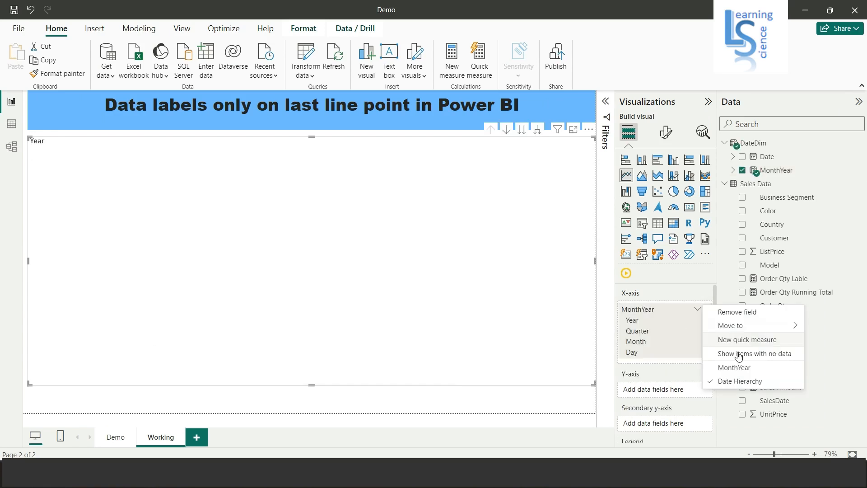
- Use plain MonthYear instead of the date hierarchy and plot Order Qty Running Total
left_click(735, 368)
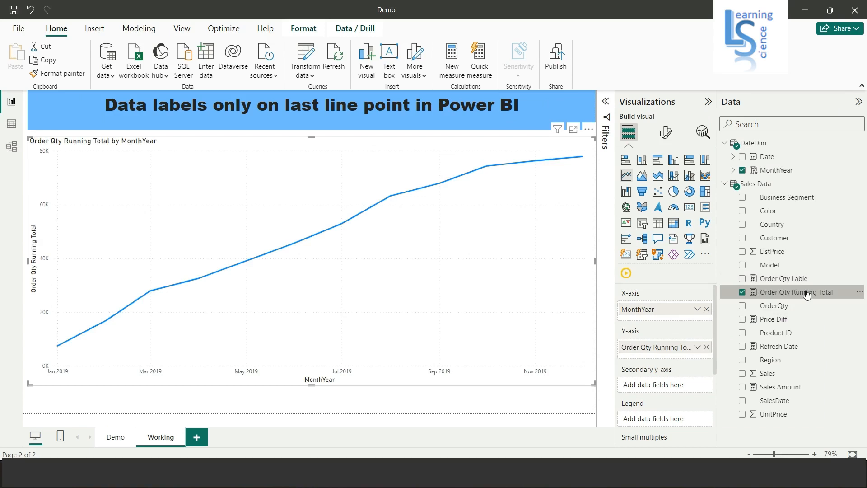
mouse_move(811, 295)
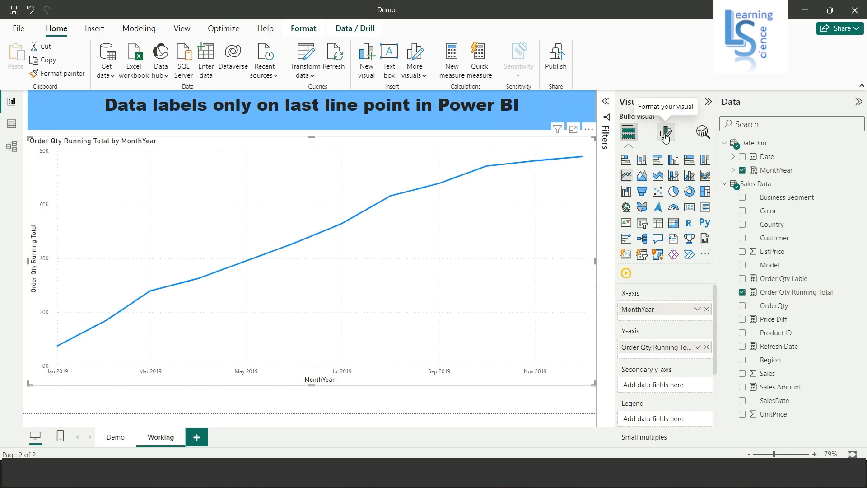
- Turn on data labels with a larger value font size for every monthly point
left_click(665, 133)
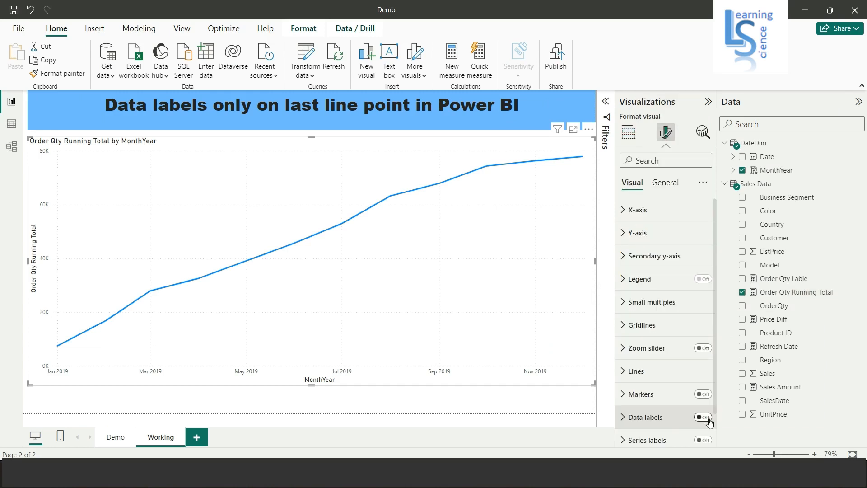
left_click(703, 417)
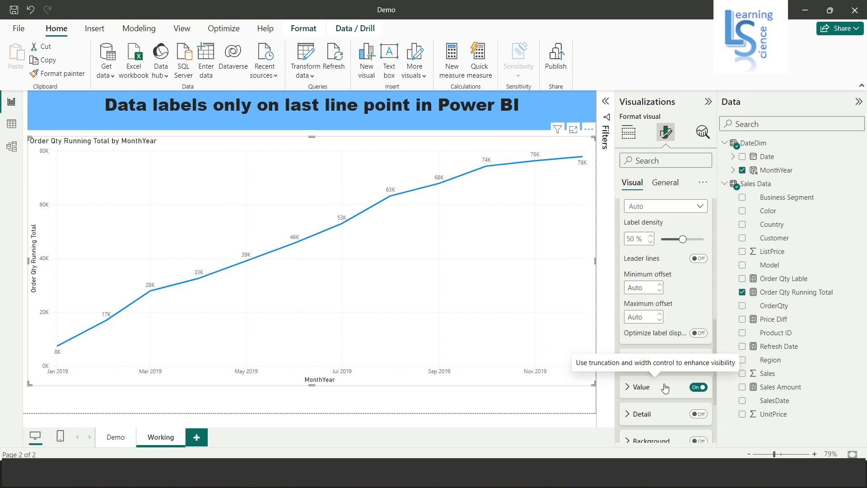
left_click(641, 387)
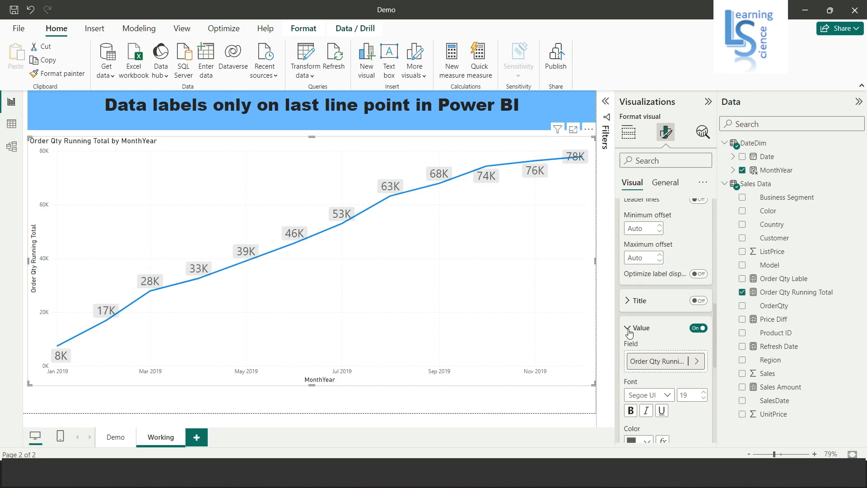
left_click(630, 328)
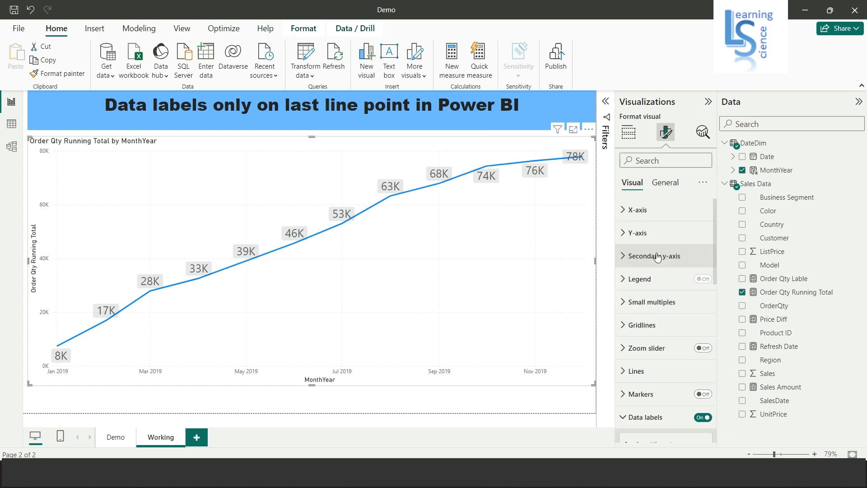
- Change the X-axis type from Continuous to Categorical
left_click(633, 209)
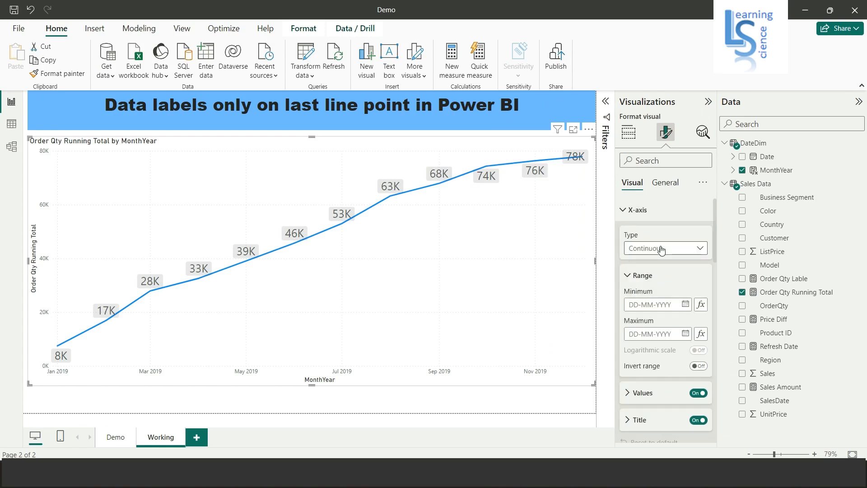
left_click(664, 248)
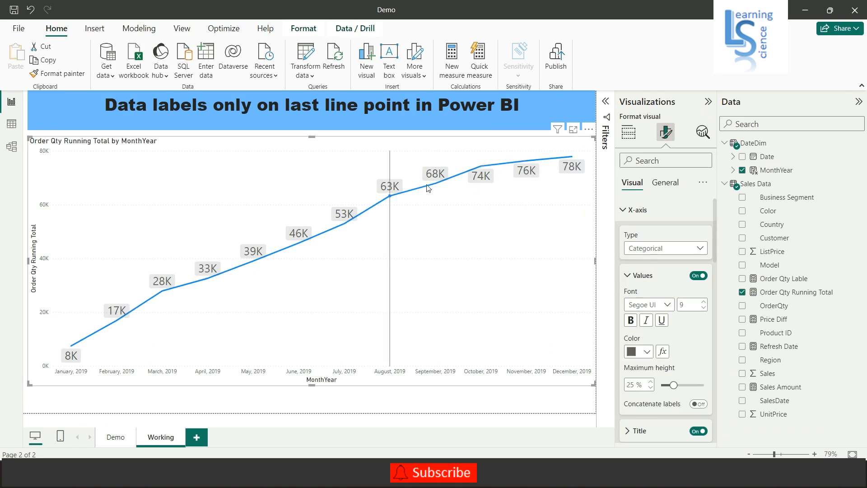
mouse_move(554, 152)
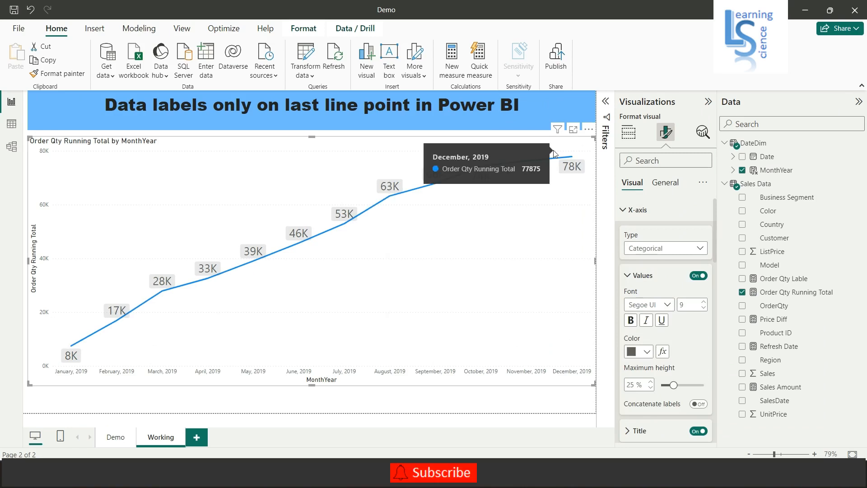
mouse_move(577, 178)
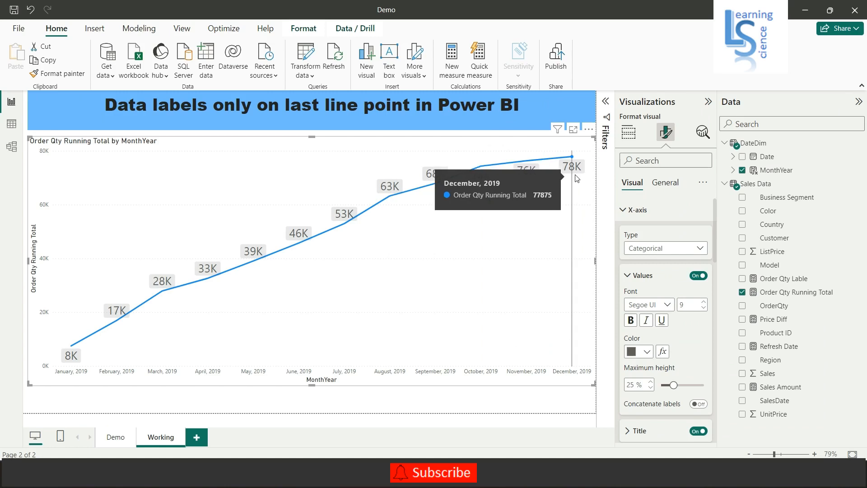
mouse_move(573, 168)
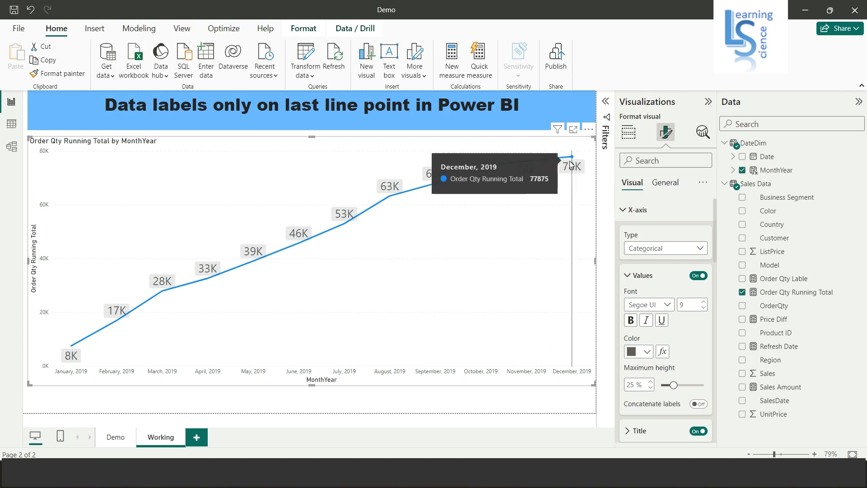
right_click(768, 211)
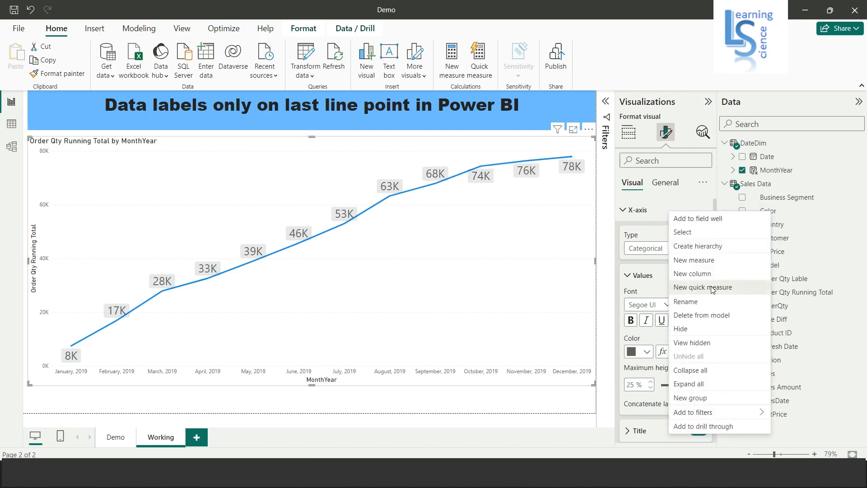
left_click(703, 287)
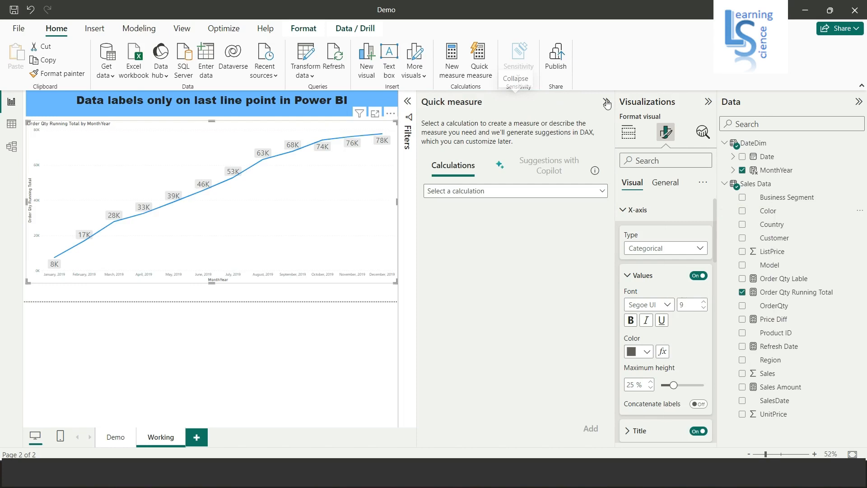
right_click(787, 197)
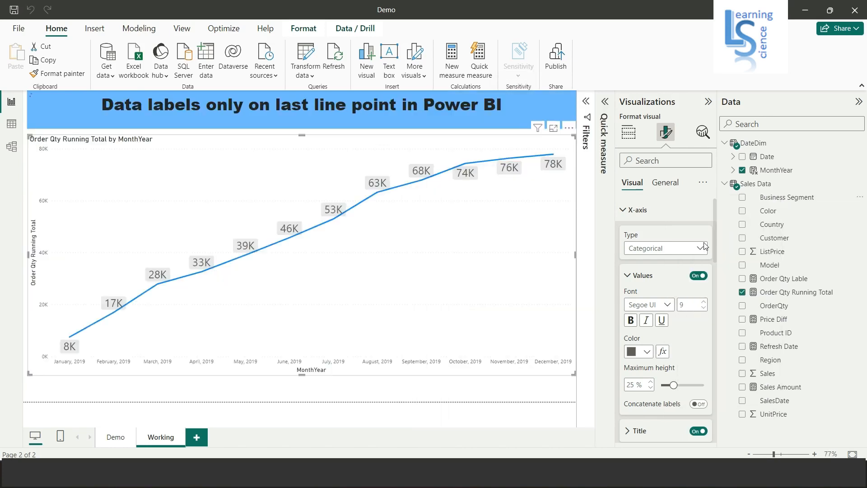
left_click(452, 59)
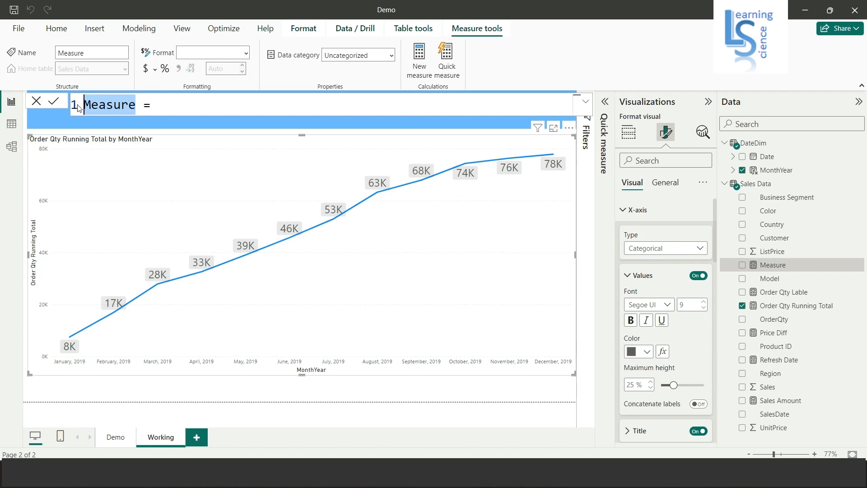
- Name the measure End Point and begin var maxDate = CALCULATE(MAX(DateDim[Date])
type("End  =")
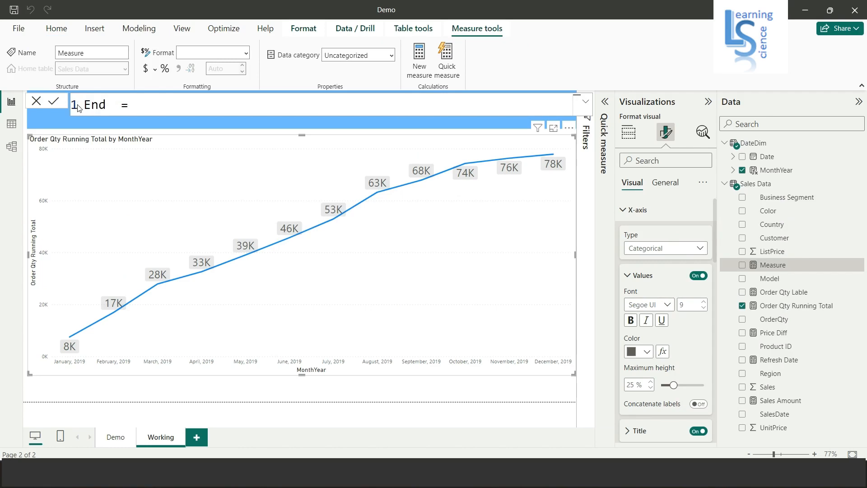
type("Point")
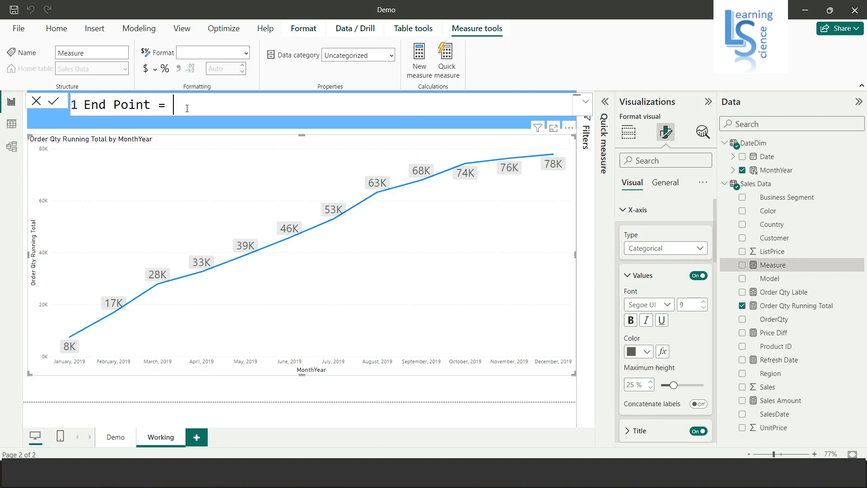
key("Enter")
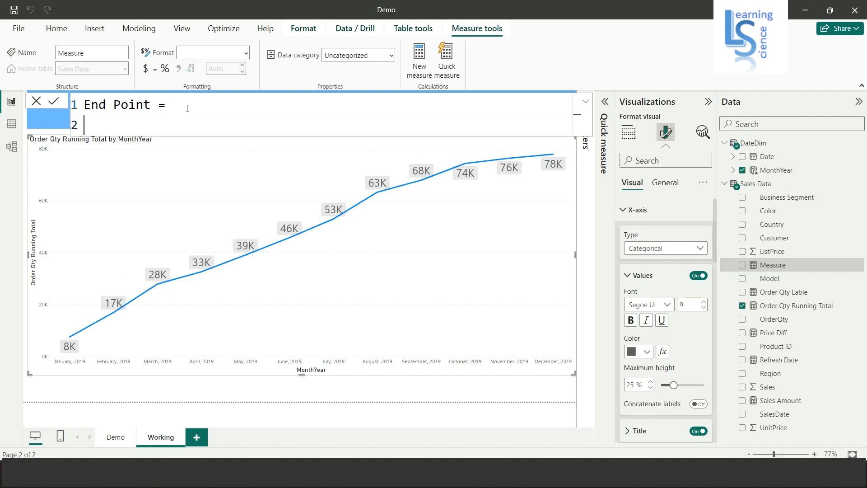
mouse_move(206, 122)
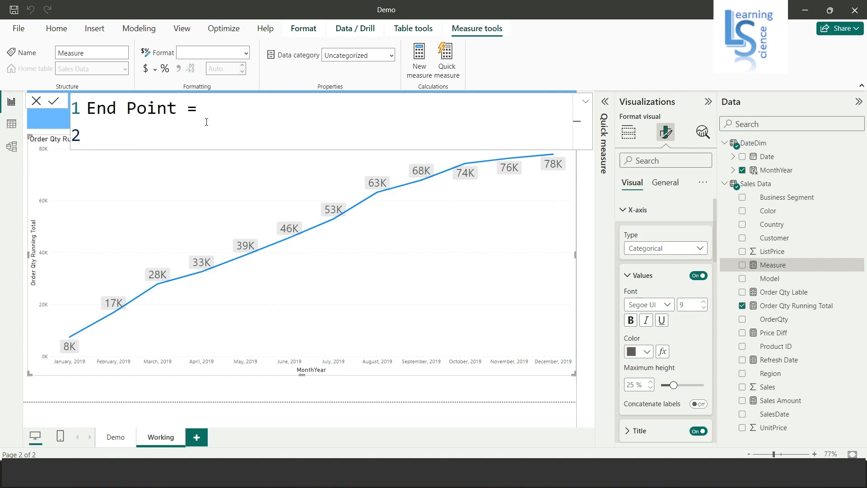
type("var")
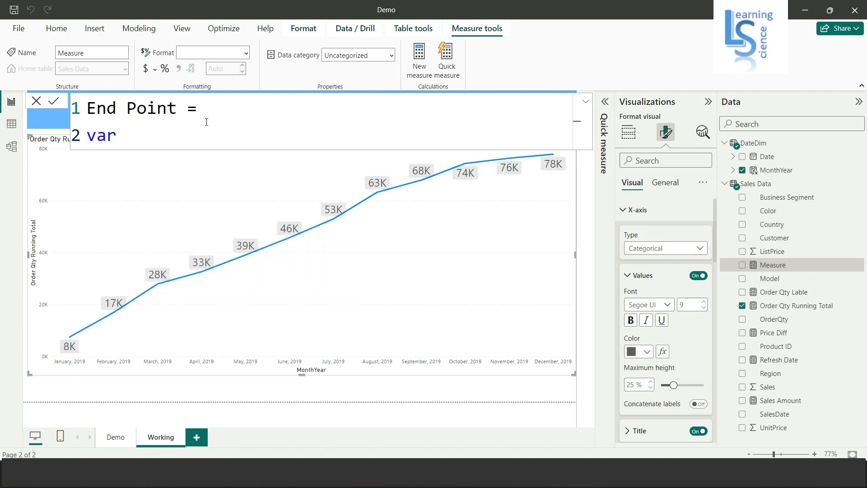
type("maxD")
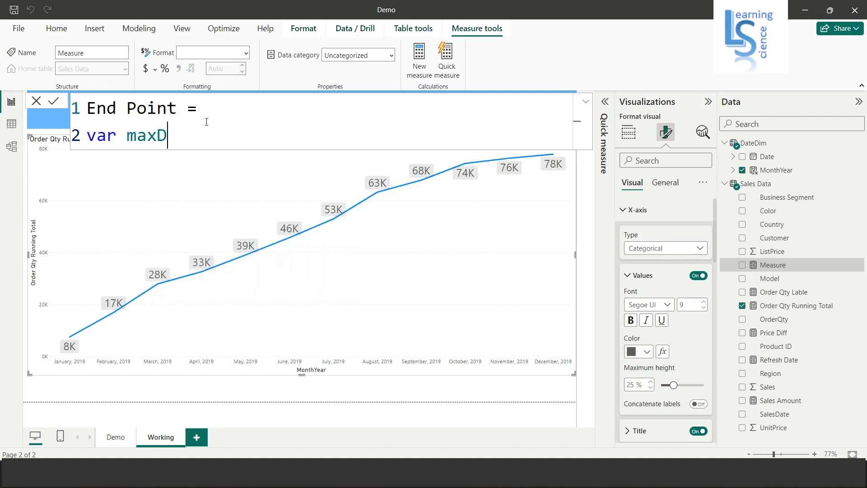
type("ate =")
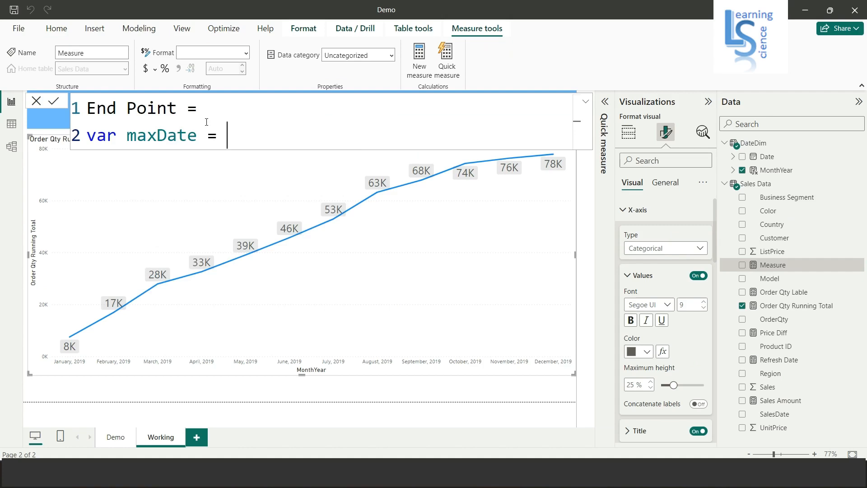
type("CALCULATE(")
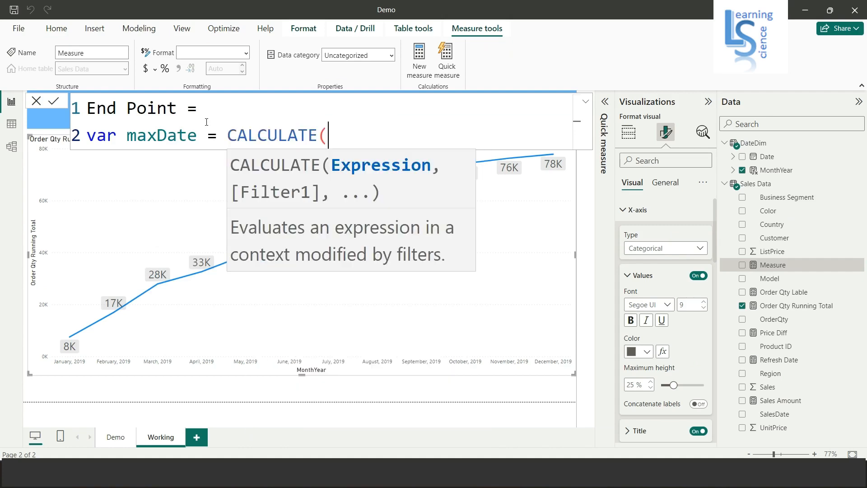
type("Ma")
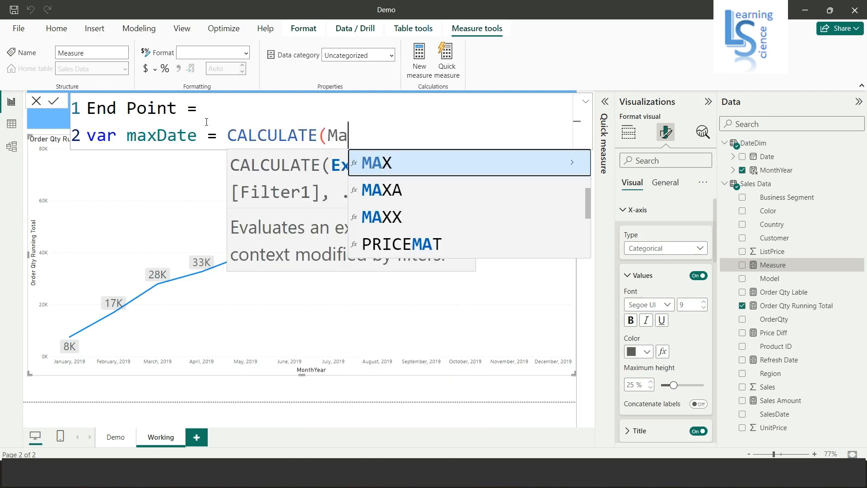
type("ax")
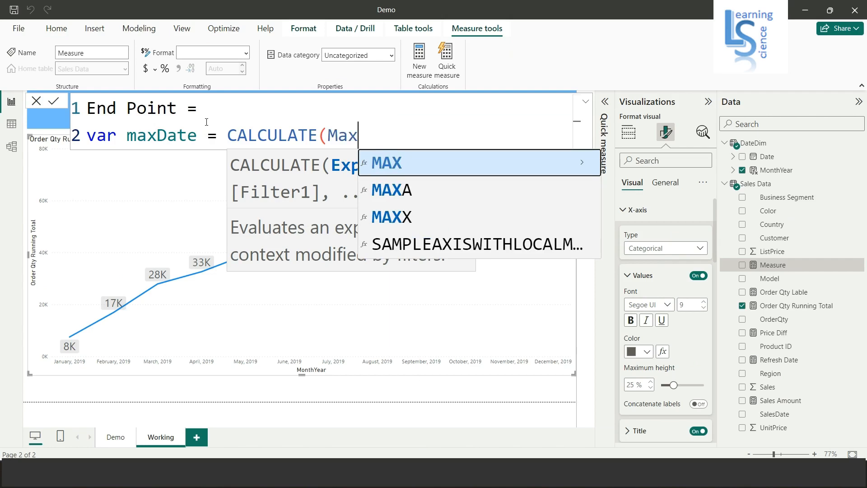
type("(Dat")
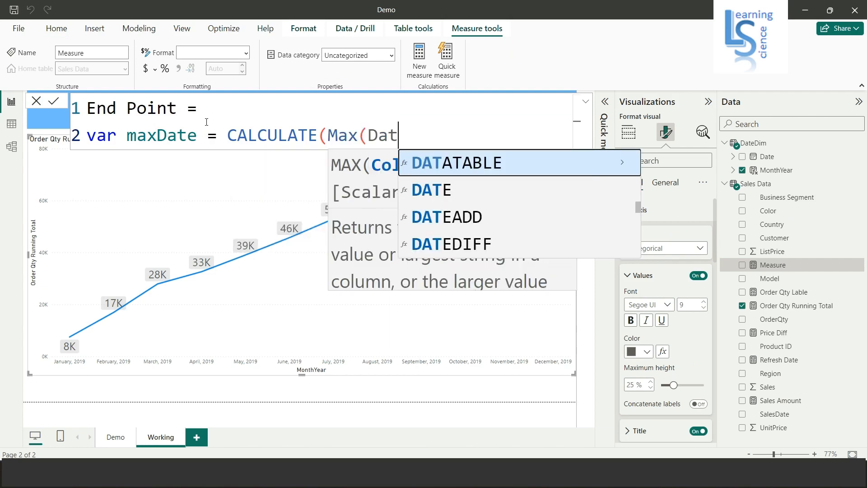
type("DateDim[Date")
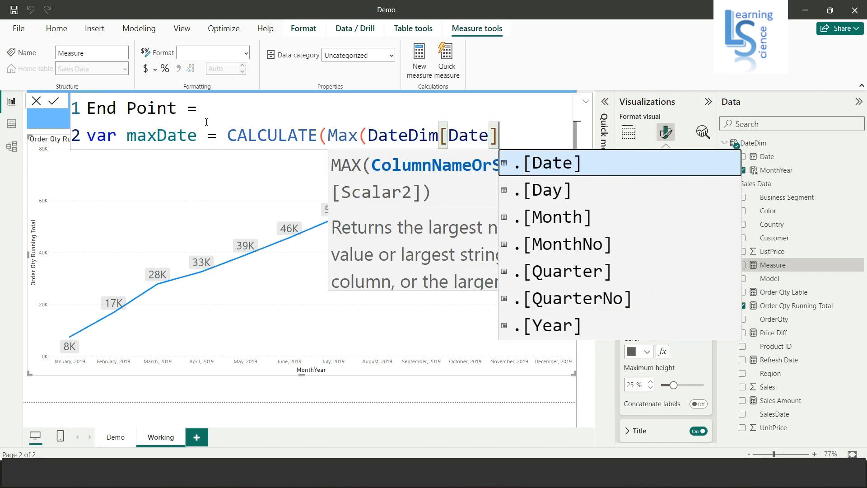
- Finish maxDate with ALLSELECTED(DateDim) as the CALCULATE filter
left_click(551, 163)
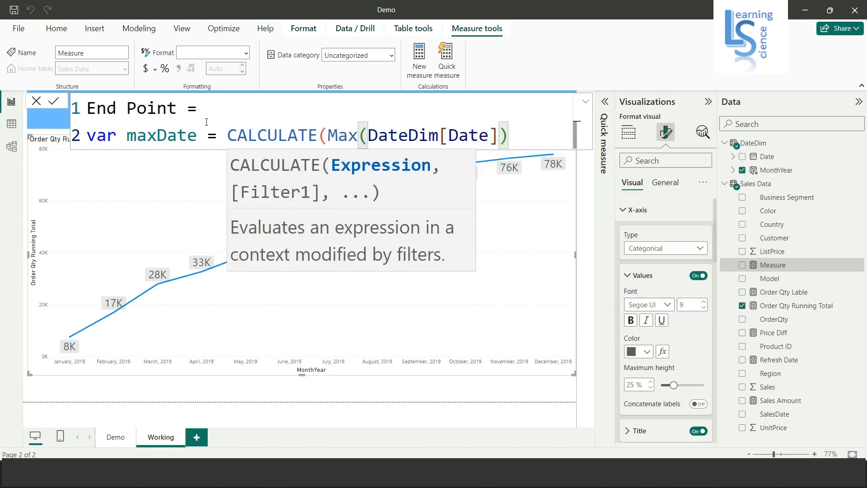
type(",")
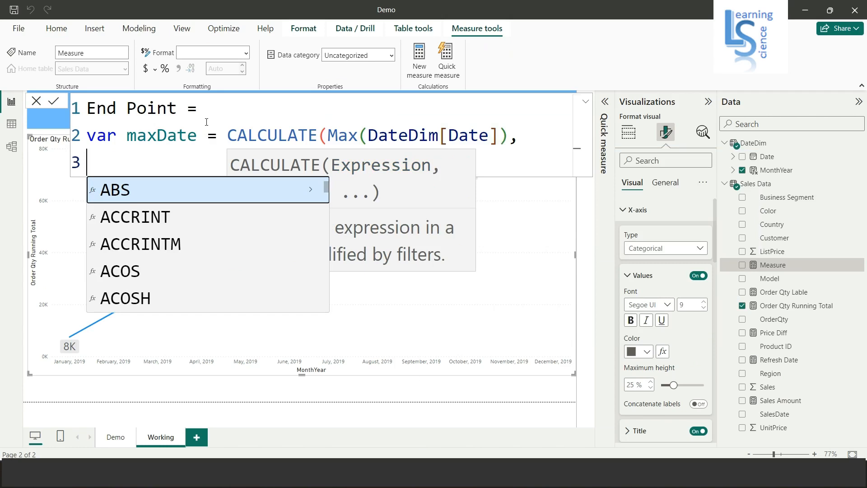
type("A")
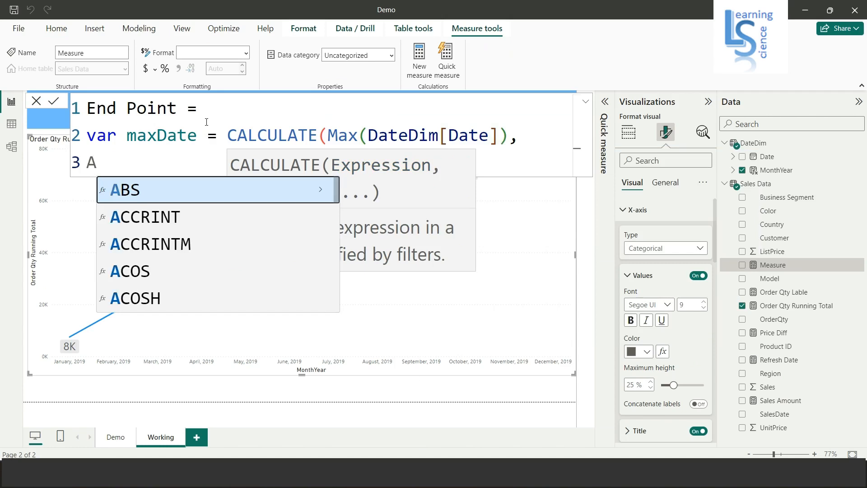
type("ALLSELECTED(")
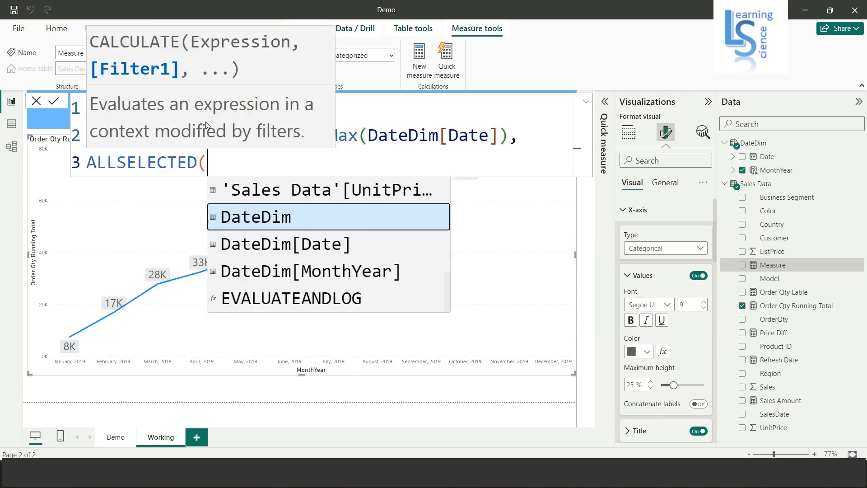
type("Date")
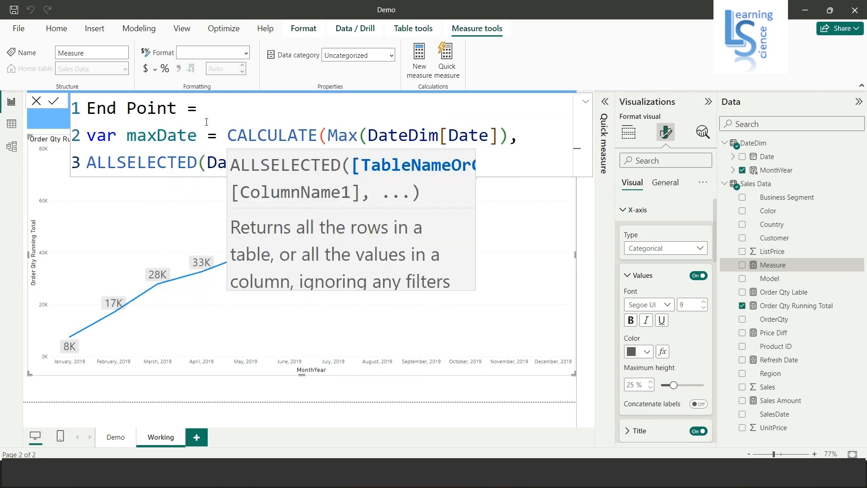
type("DateDim))")
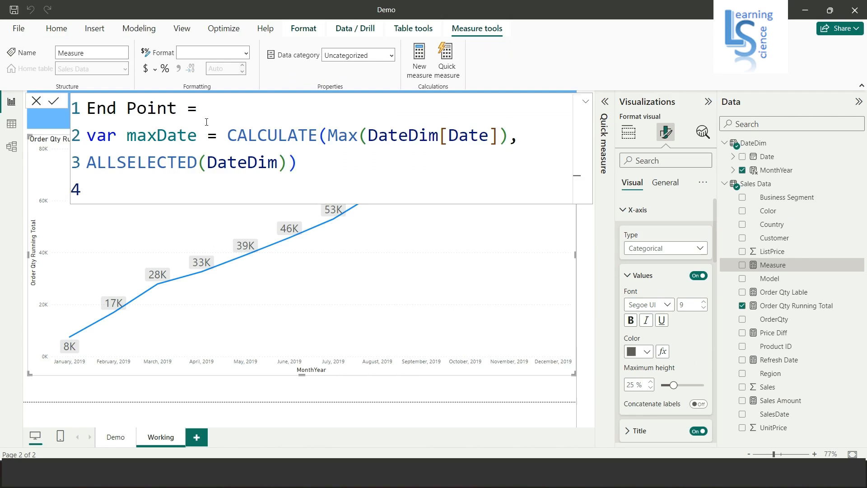
- Start var lastvalue = IF(MAX(DateDim[Date])=maxDate in the End Point formula
type("var")
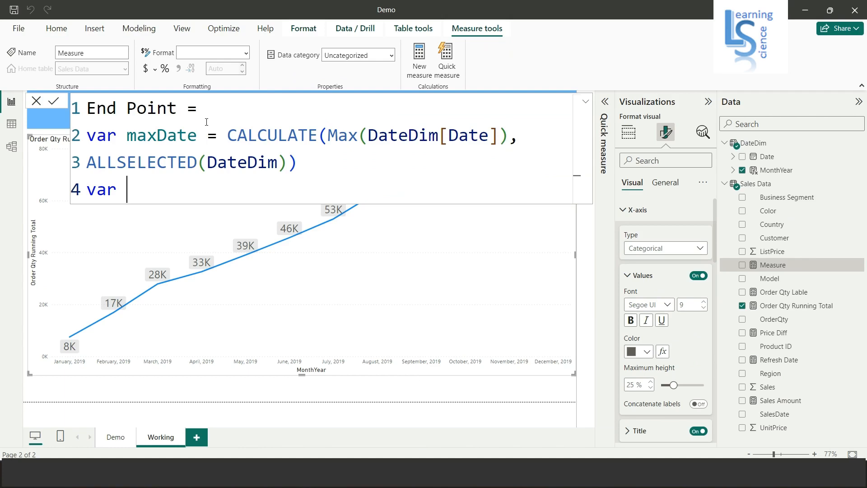
type("last")
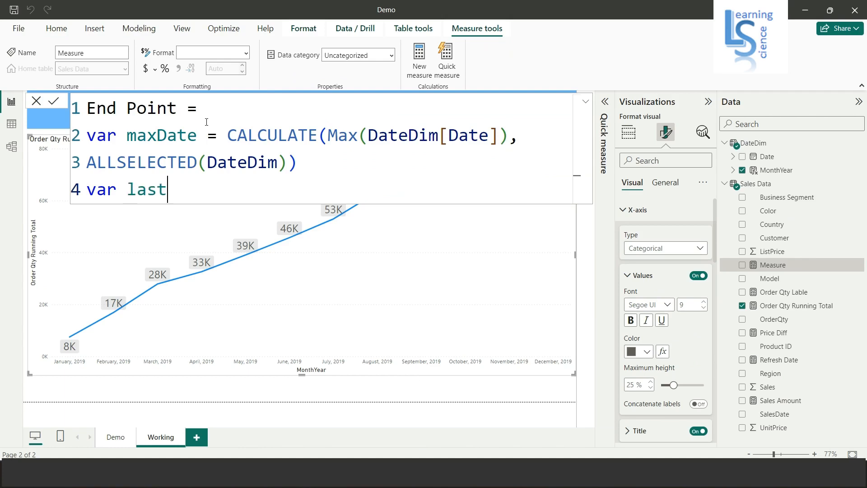
type("value")
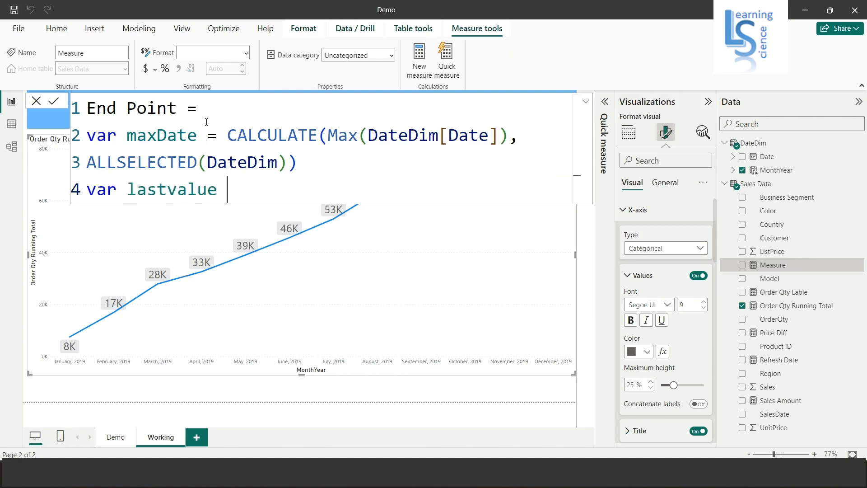
type("=")
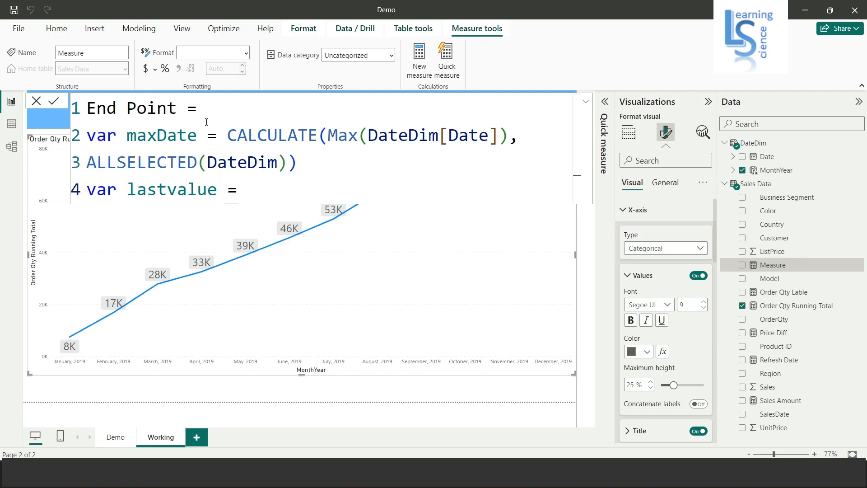
type("IF(m")
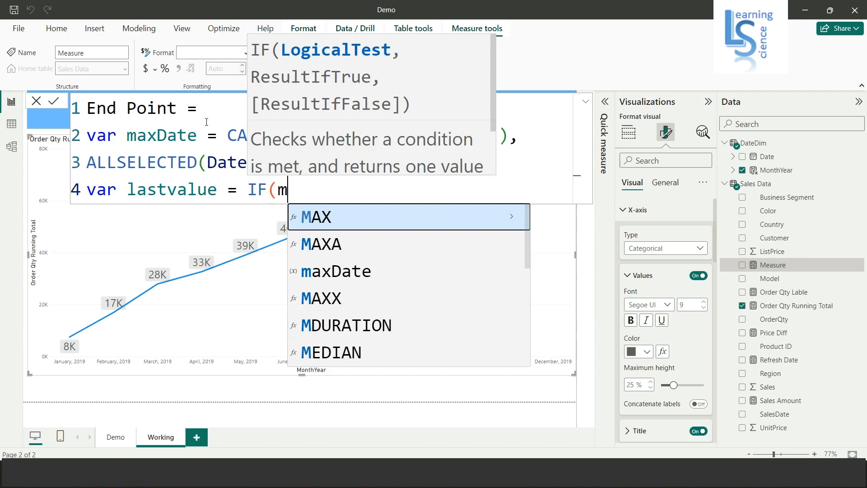
type("AX(")
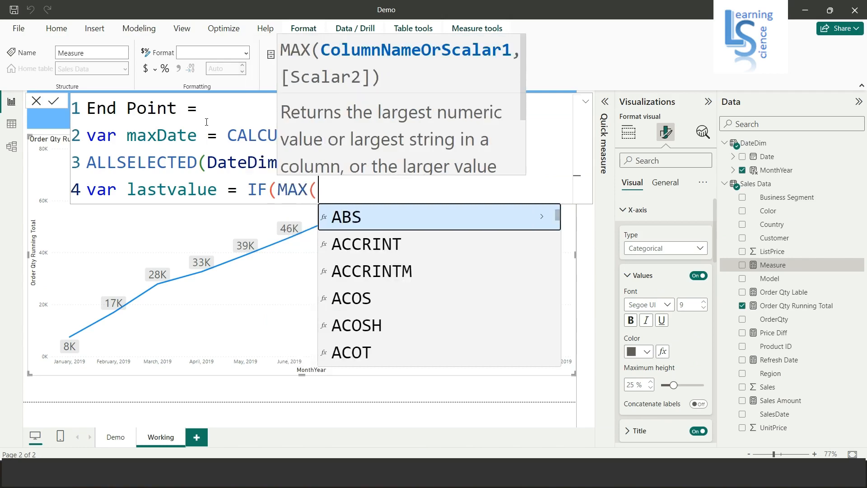
type("Dated")
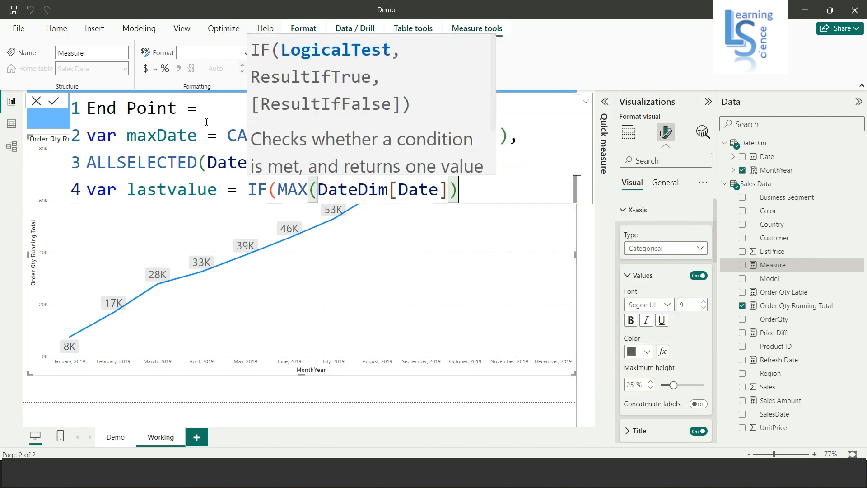
type("=")
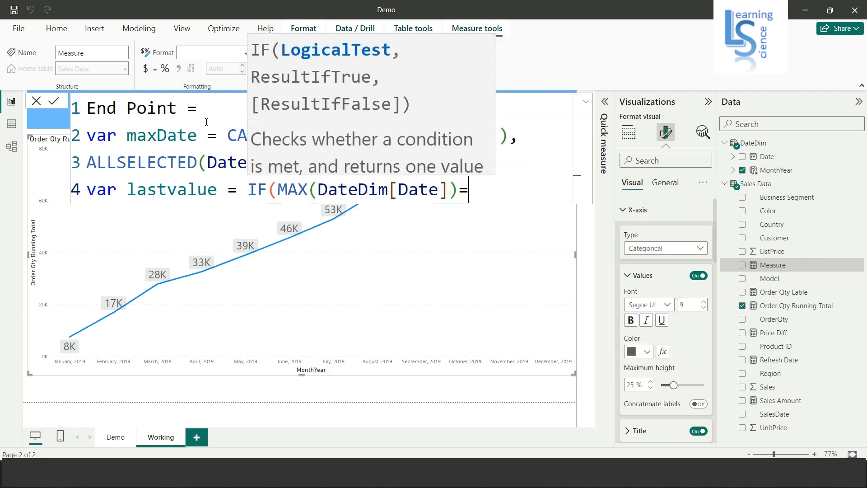
type("ma")
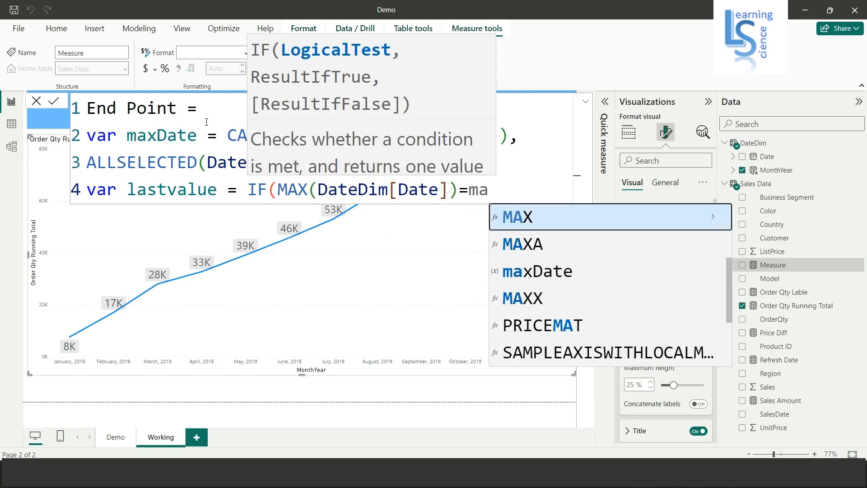
type("xDate,")
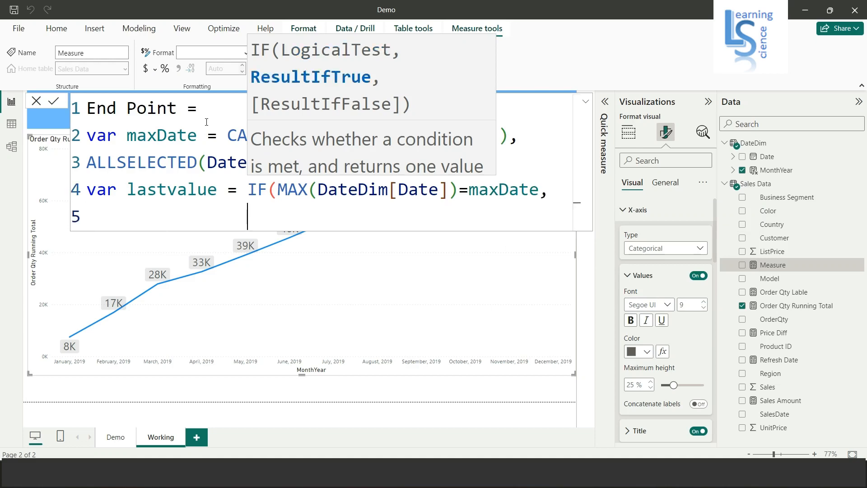
- Return [Order Qty Running Total] in the IF and begin the return line
type("[Order Qty Running Total")
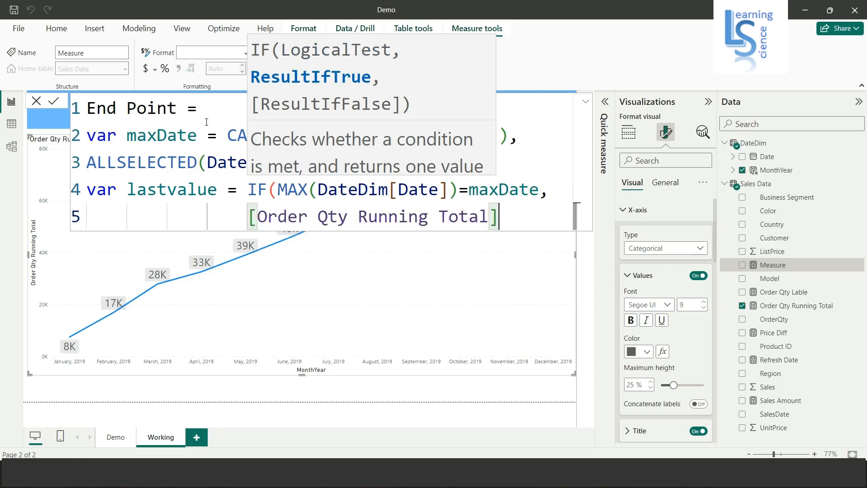
type(",")
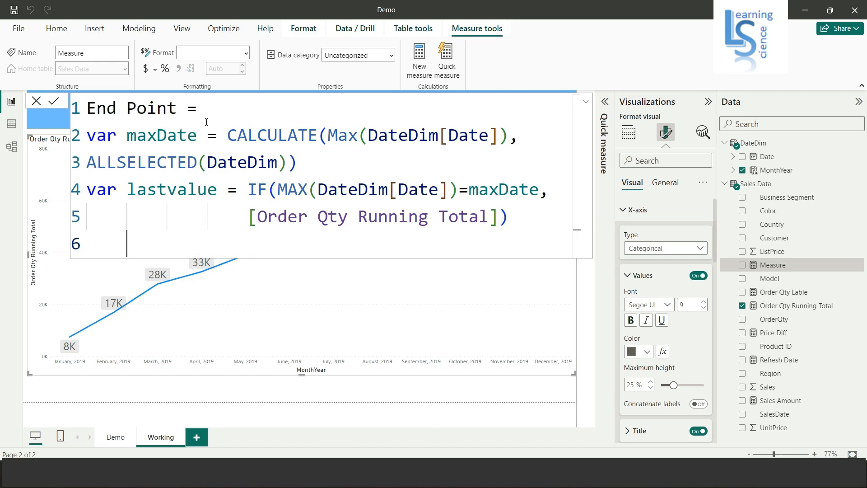
type("return las")
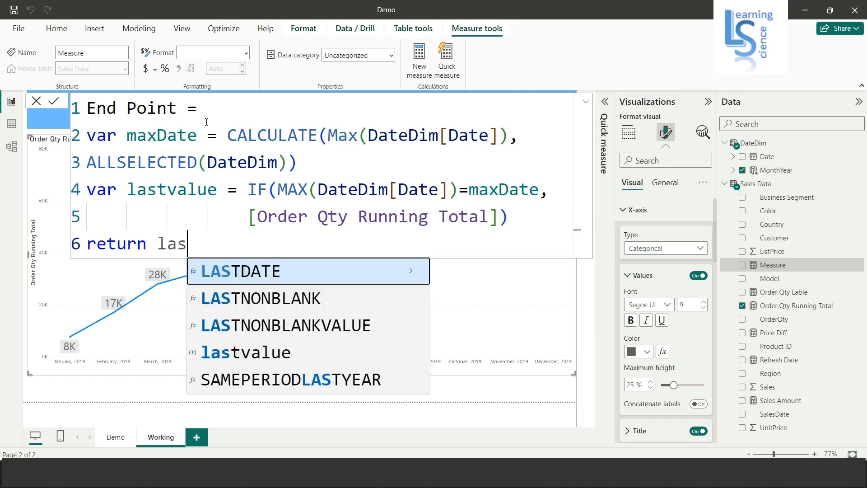
type("tvalue")
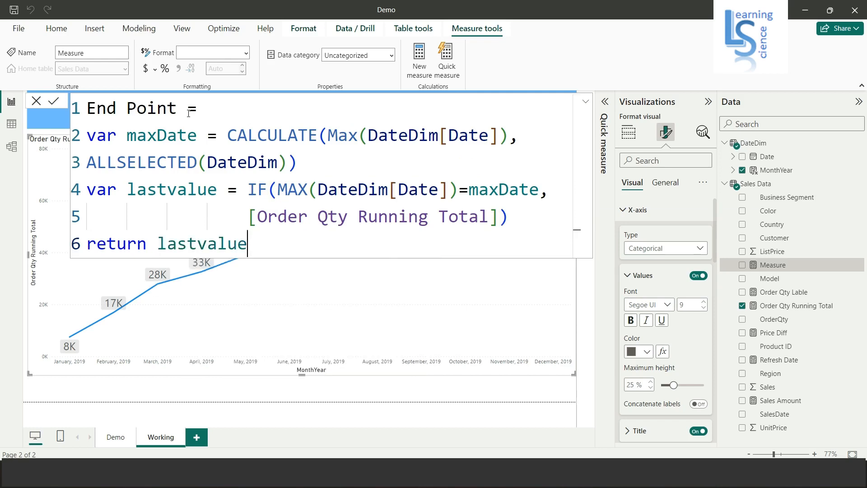
mouse_move(89, 136)
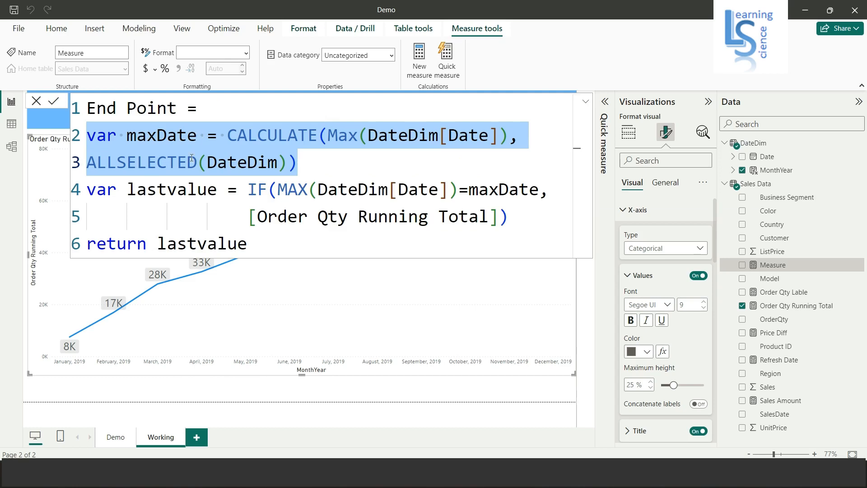
mouse_move(253, 162)
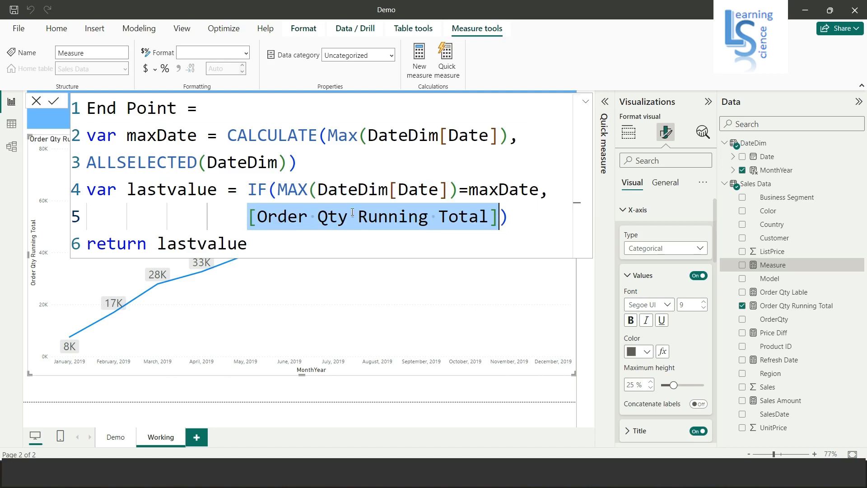
mouse_move(201, 248)
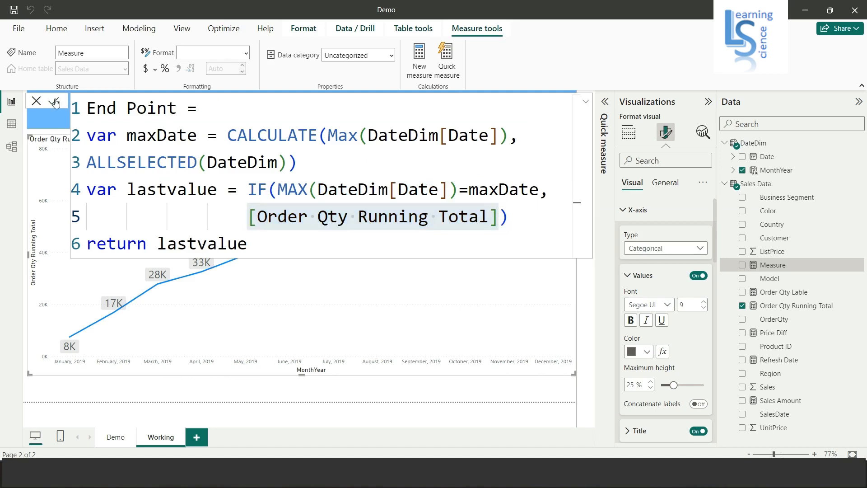
- Commit the End Point measure and add it to the chart's Y-axis
left_click(54, 101)
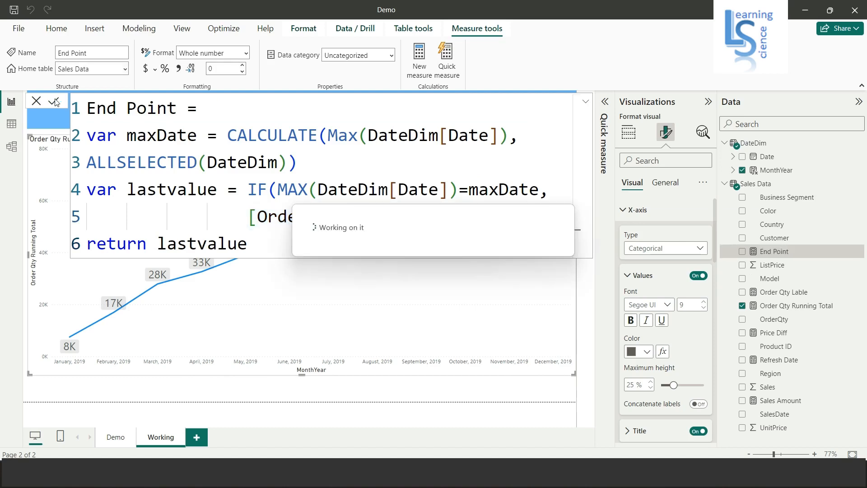
left_click(53, 100)
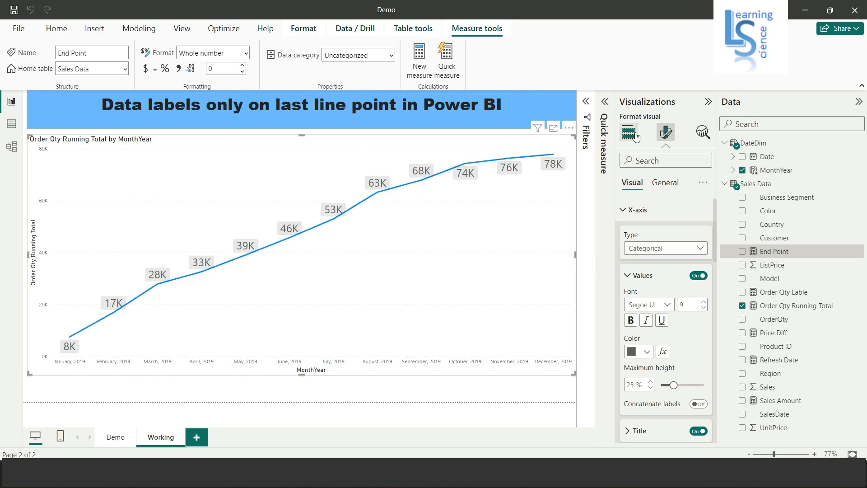
left_click(629, 132)
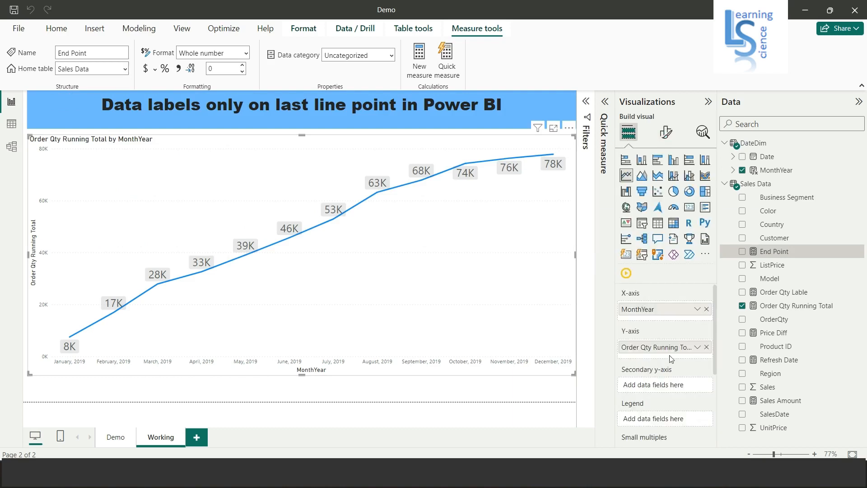
mouse_move(775, 286)
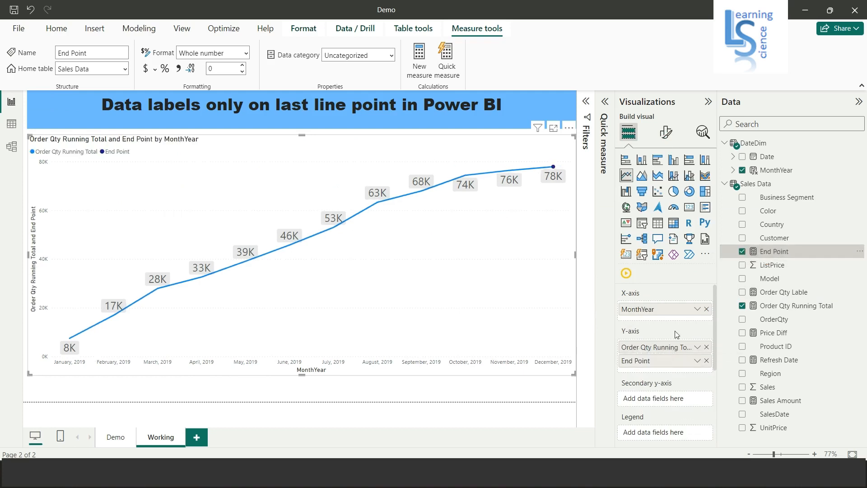
left_click(666, 133)
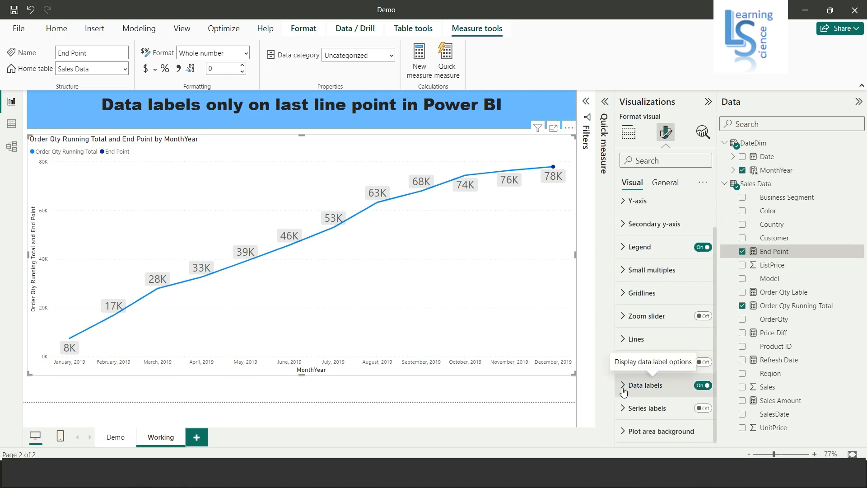
- Hide data labels for Order Qty Running Total and select the End Point series
left_click(624, 385)
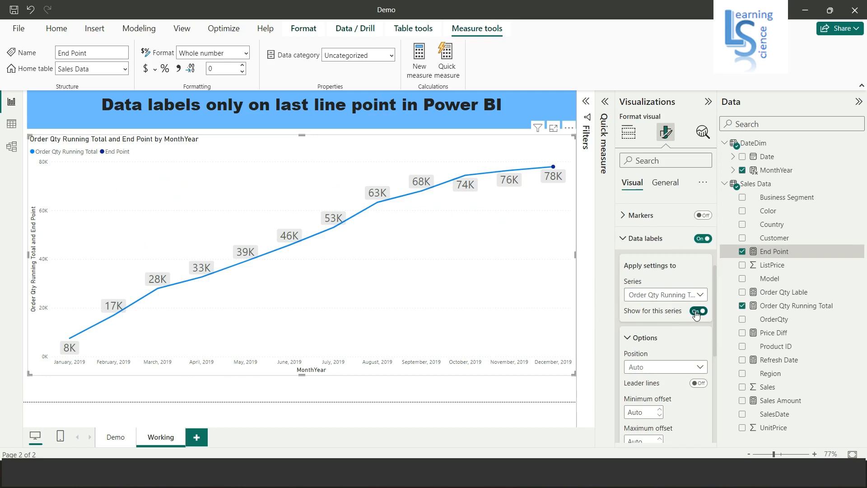
left_click(699, 311)
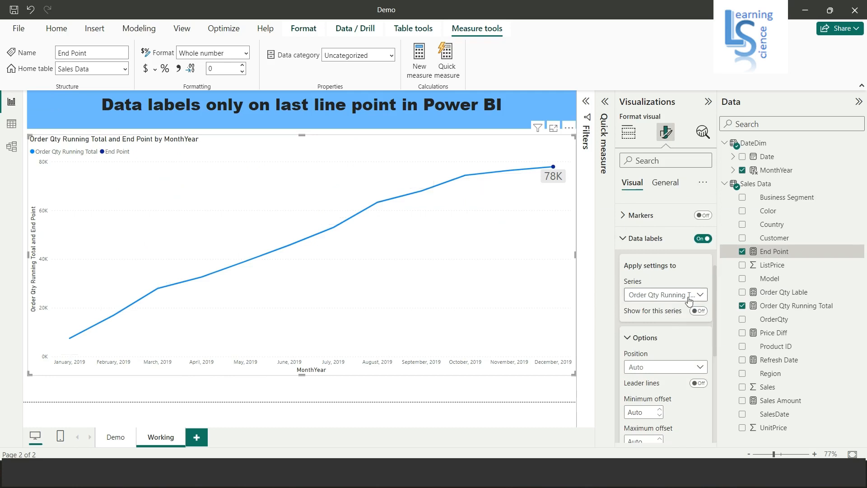
left_click(664, 295)
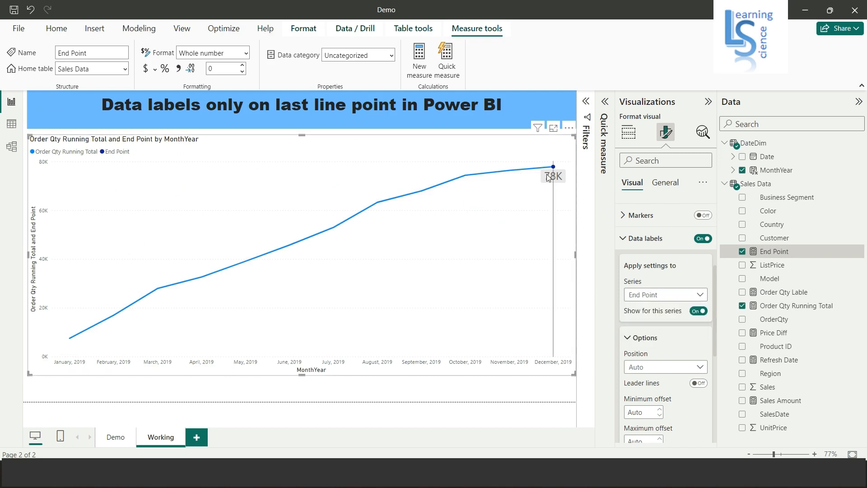
mouse_move(540, 160)
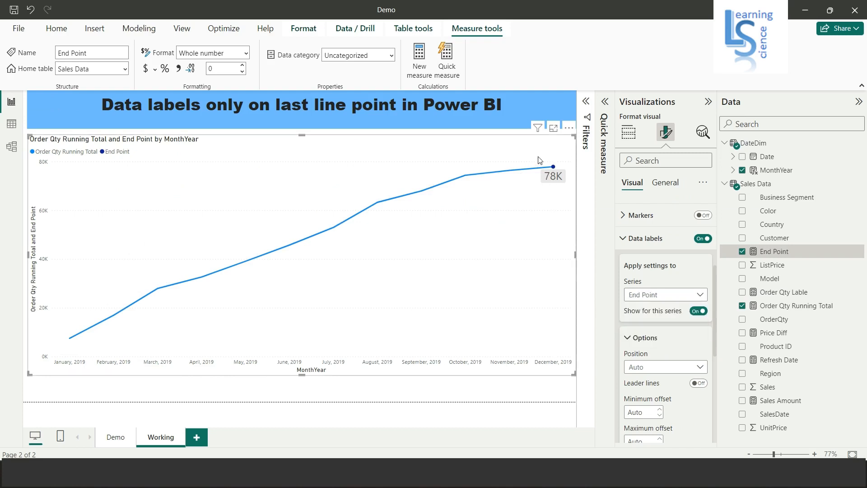
mouse_move(553, 166)
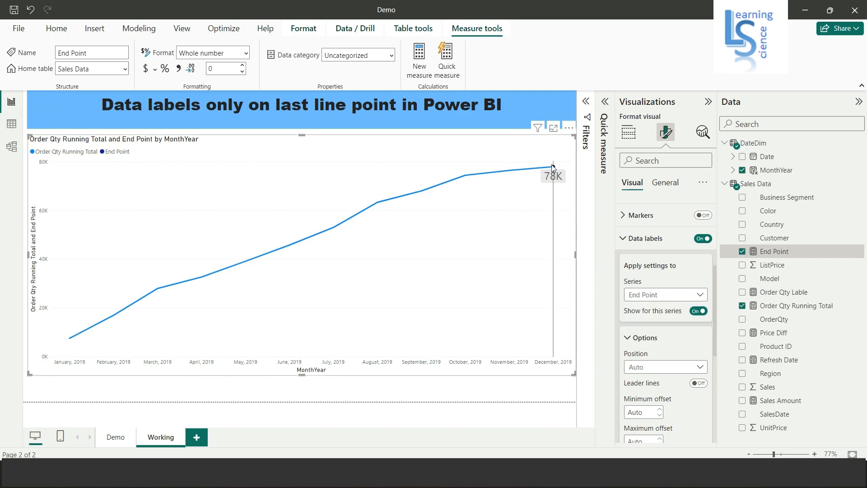
mouse_move(553, 168)
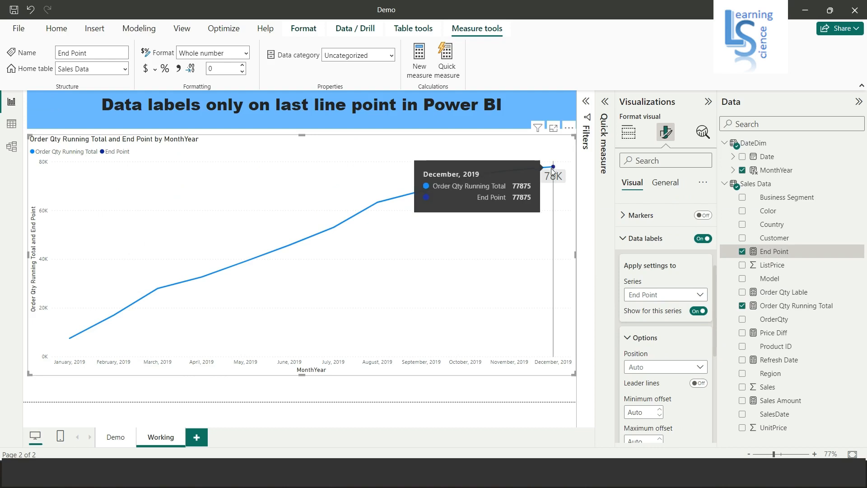